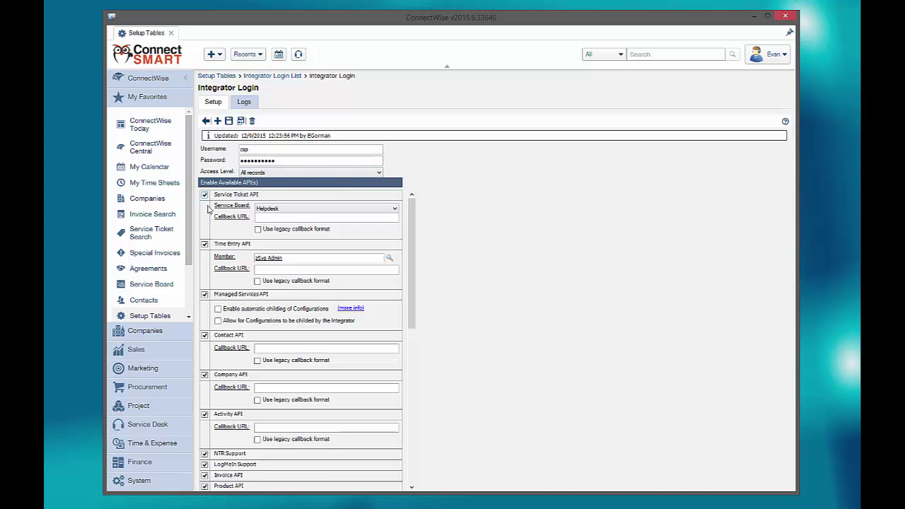
{"action": "mouse_move", "coordinate": [411, 438]}
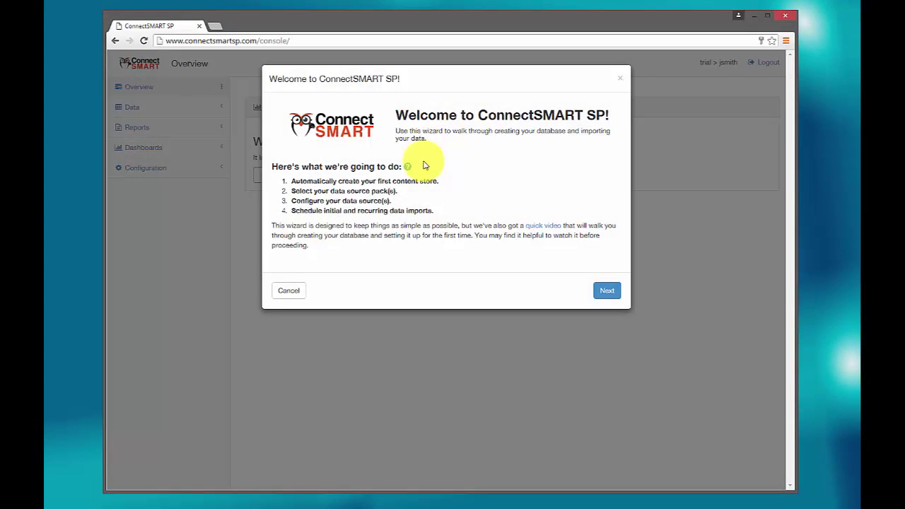
Step: Run the welcome wizard past the deployed content store and deploy the ConnectWise integration pack
{"action": "left_click", "coordinate": [606, 290]}
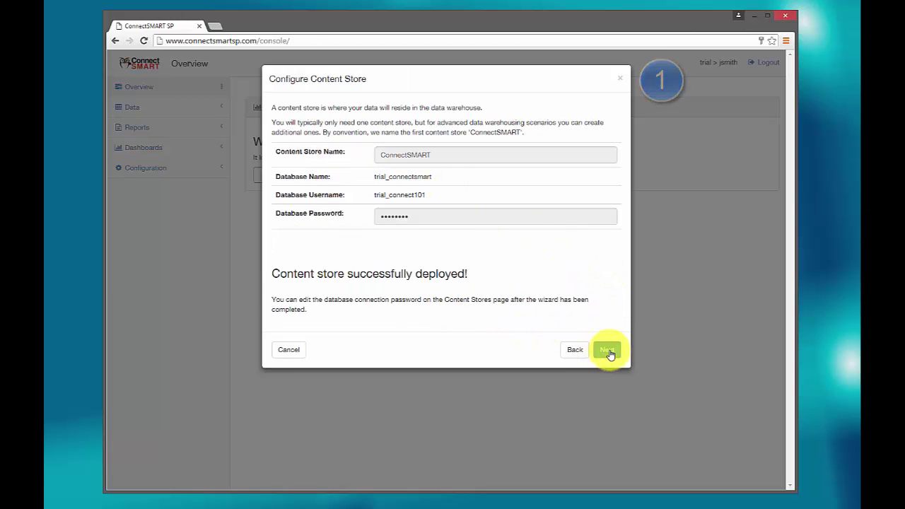
{"action": "left_click", "coordinate": [608, 350]}
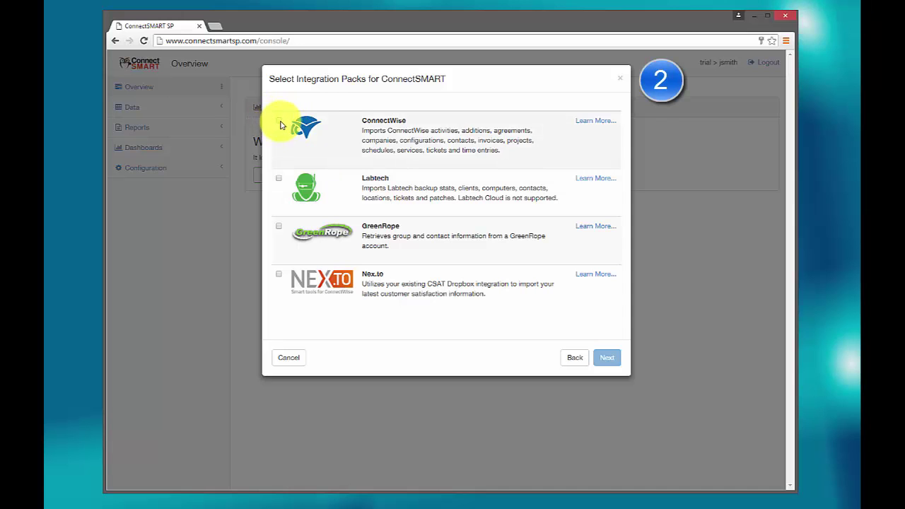
{"action": "left_click", "coordinate": [279, 121]}
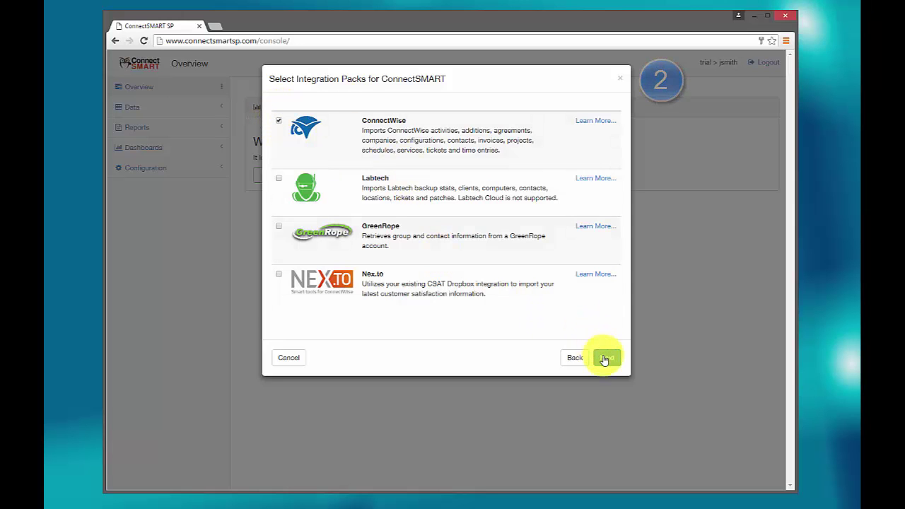
{"action": "left_click", "coordinate": [605, 357]}
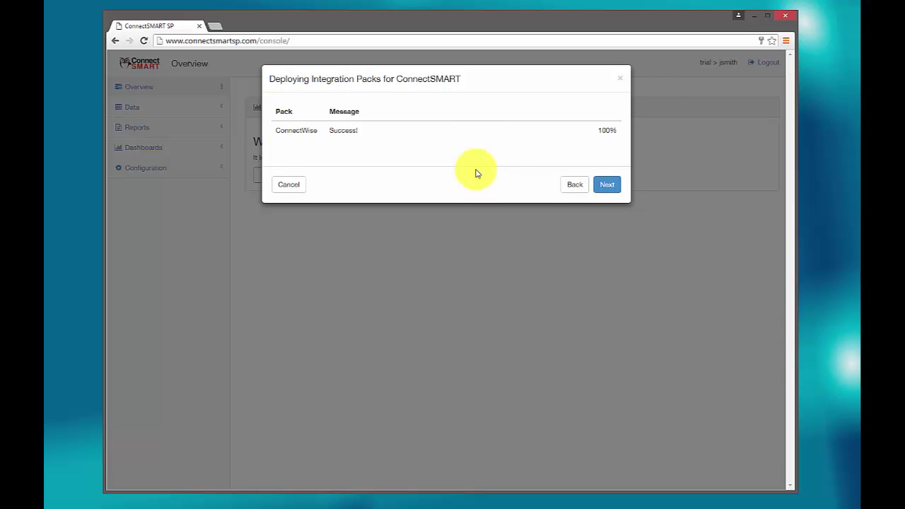
Step: Enter the ConnectWise server and login settings, keep the default import schedule, and finish
{"action": "left_click", "coordinate": [607, 185]}
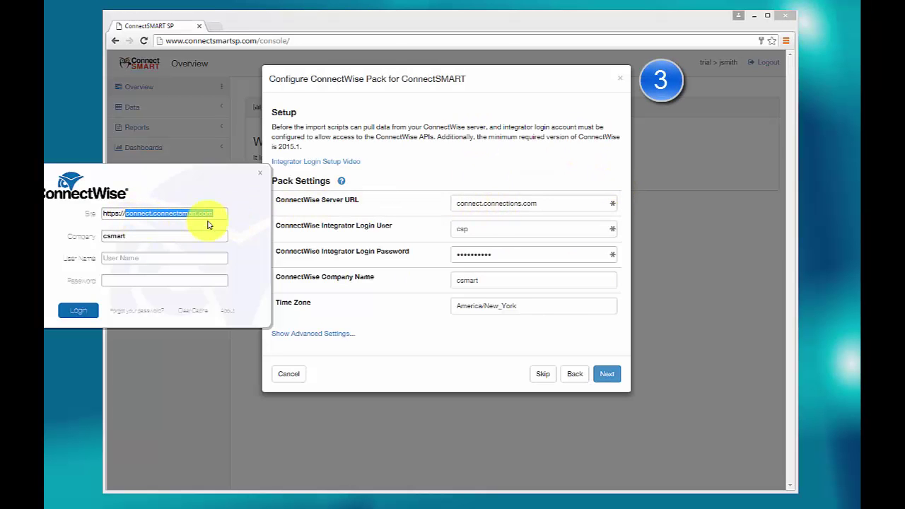
{"action": "left_click", "coordinate": [164, 236]}
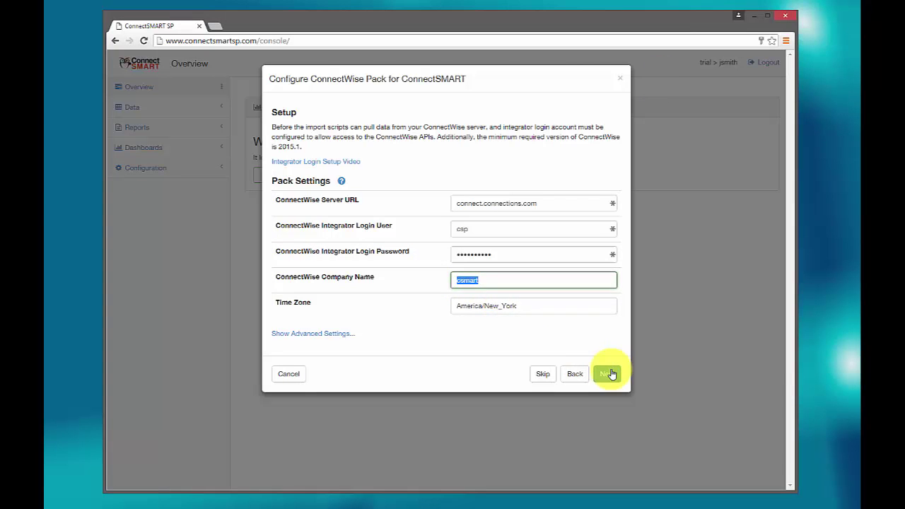
{"action": "left_click", "coordinate": [608, 374]}
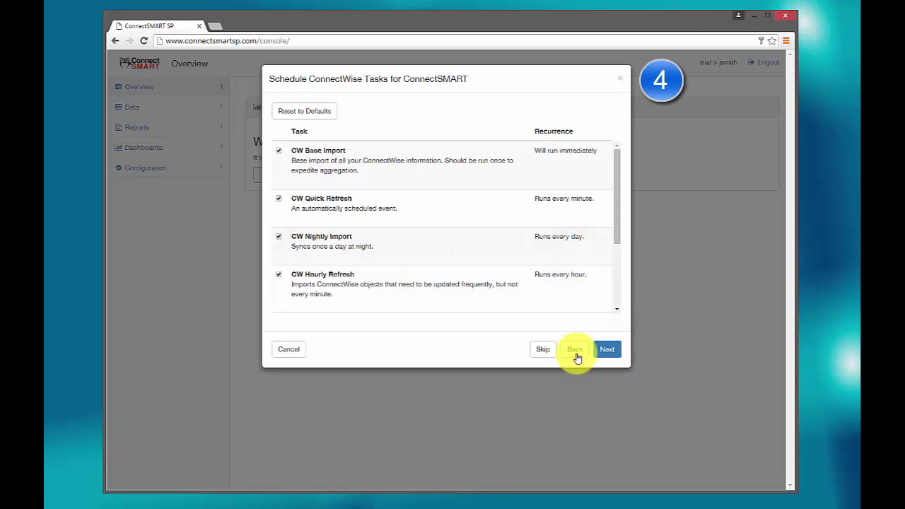
{"action": "left_click", "coordinate": [609, 348]}
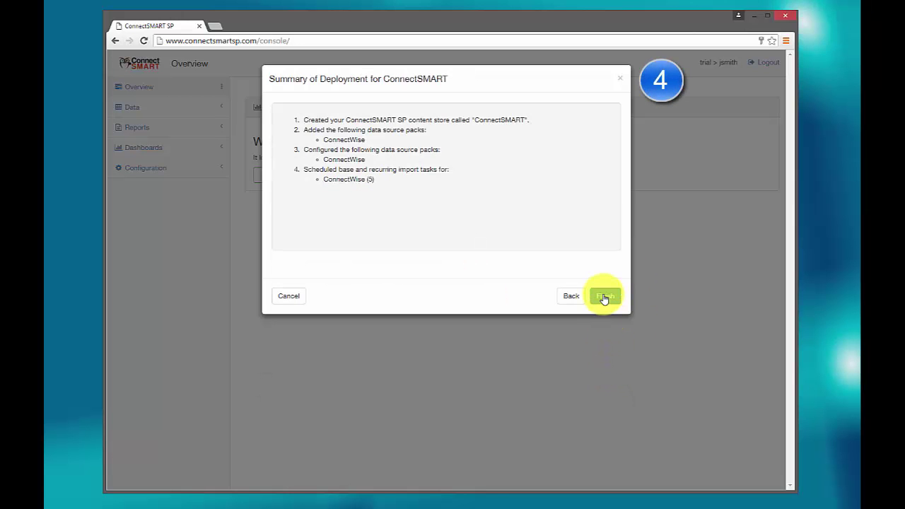
{"action": "left_click", "coordinate": [605, 295]}
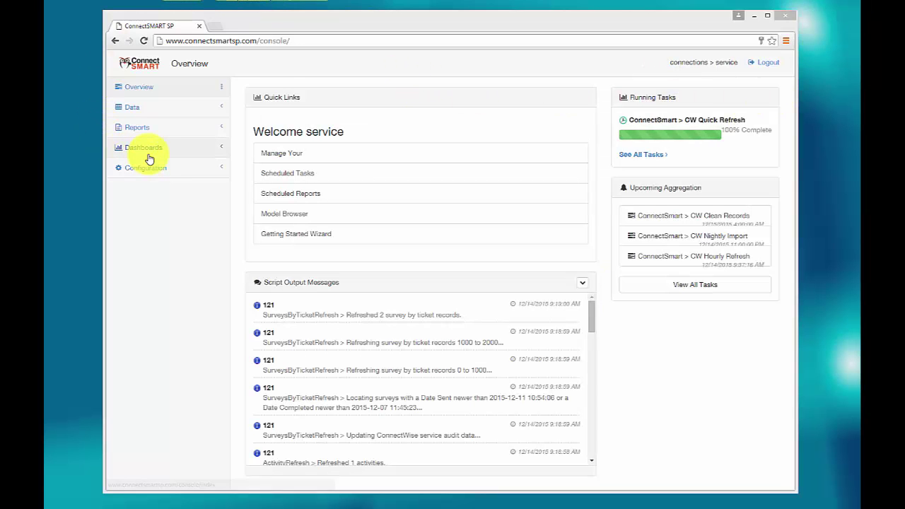
Step: Open the Service Management dashboard from Dashboards > Dashboard Browser
{"action": "left_click", "coordinate": [142, 147]}
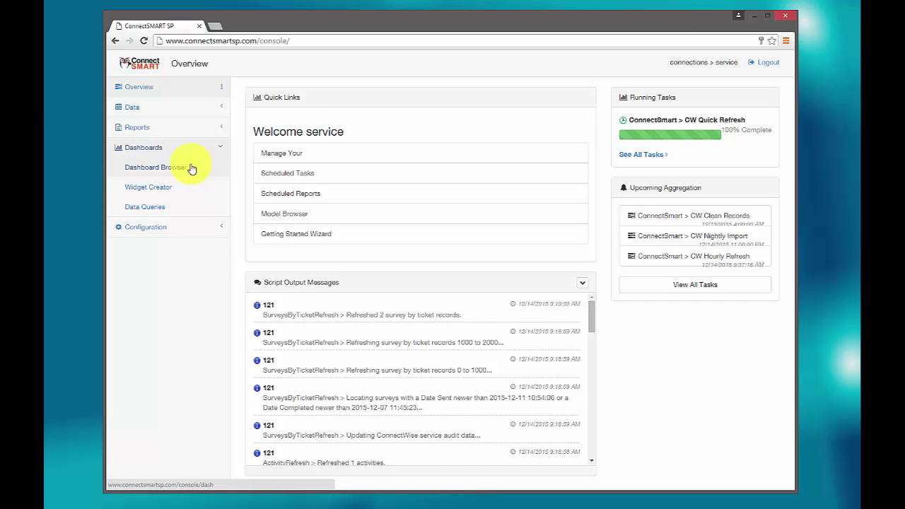
{"action": "left_click", "coordinate": [156, 167]}
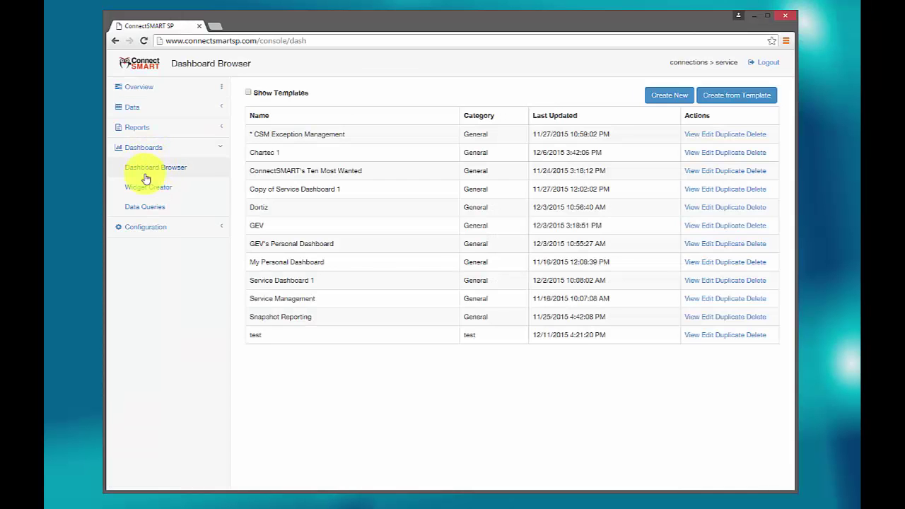
{"action": "mouse_move", "coordinate": [690, 302]}
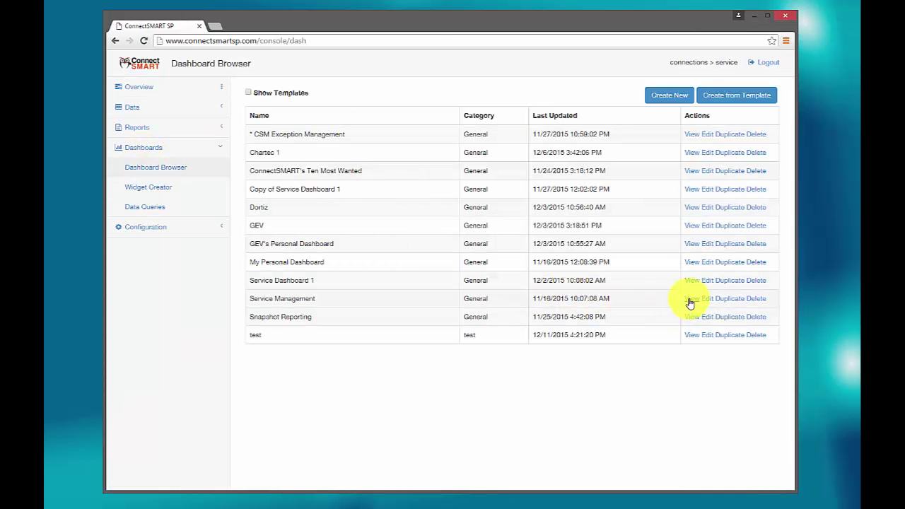
{"action": "left_click", "coordinate": [689, 299]}
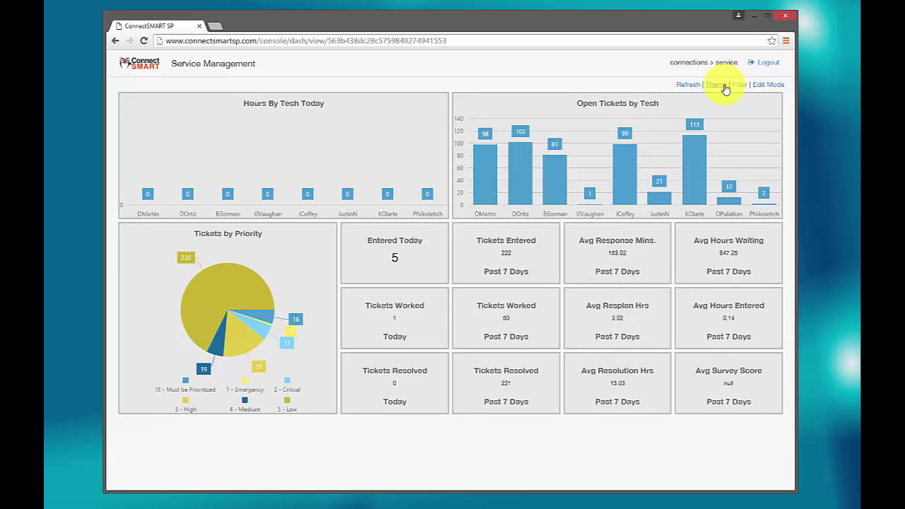
Step: Toggle to the dark theme and back, then add Projects to the Helpdesk BoardName filter
{"action": "left_click", "coordinate": [718, 85]}
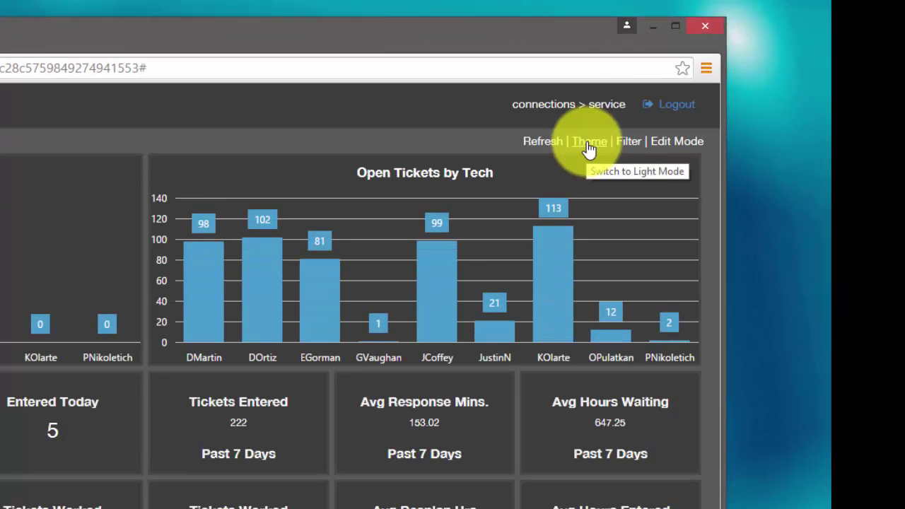
{"action": "left_click", "coordinate": [628, 141]}
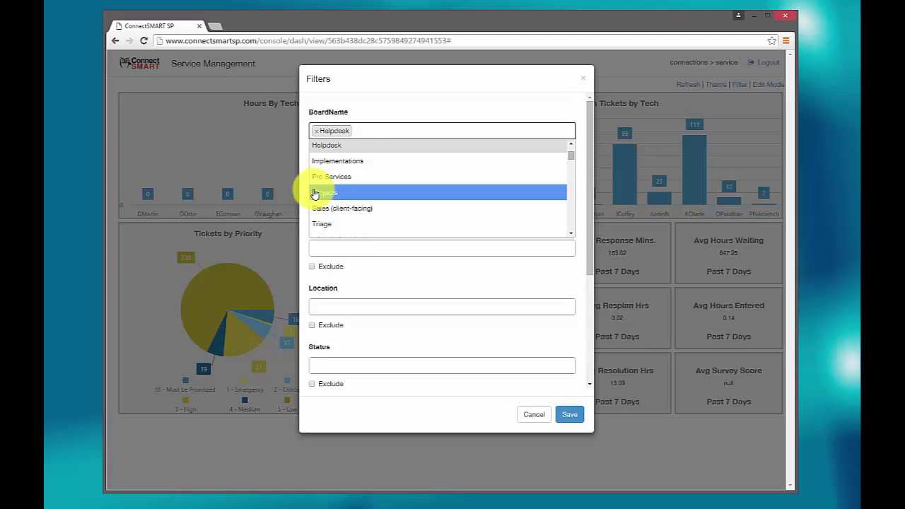
{"action": "left_click", "coordinate": [324, 193]}
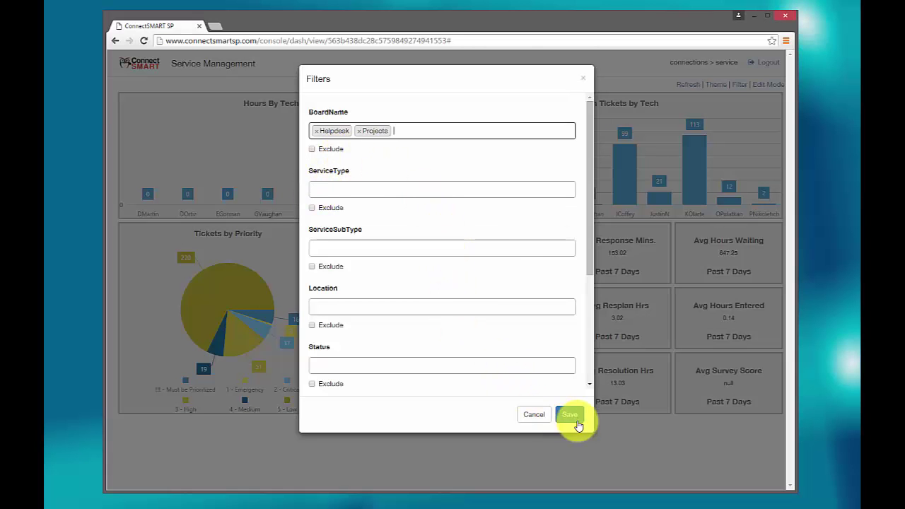
{"action": "left_click", "coordinate": [570, 414]}
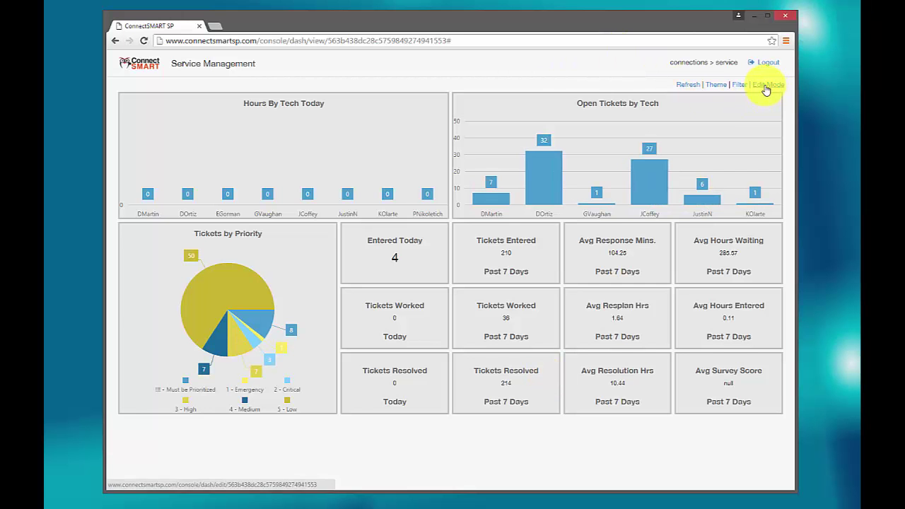
Step: In Edit Mode, show a widget's filter mappings from its Filter tab
{"action": "left_click", "coordinate": [766, 84]}
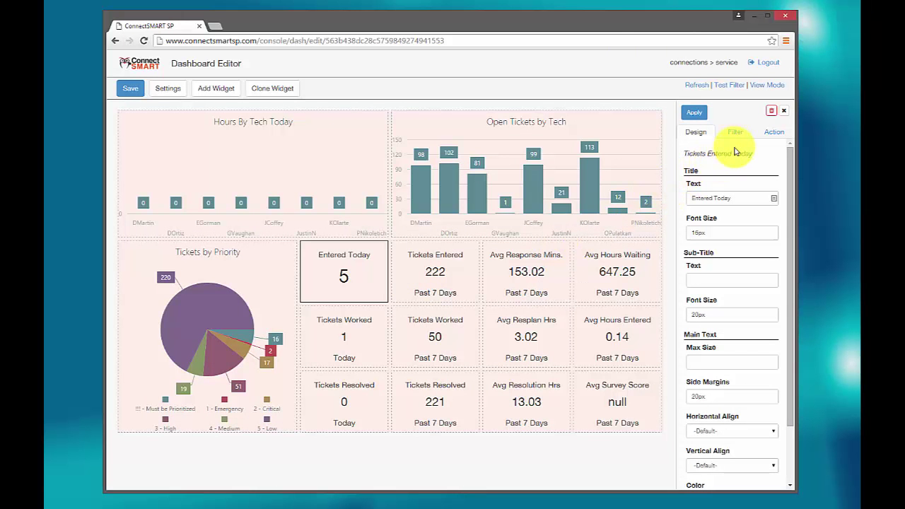
{"action": "left_click", "coordinate": [735, 132]}
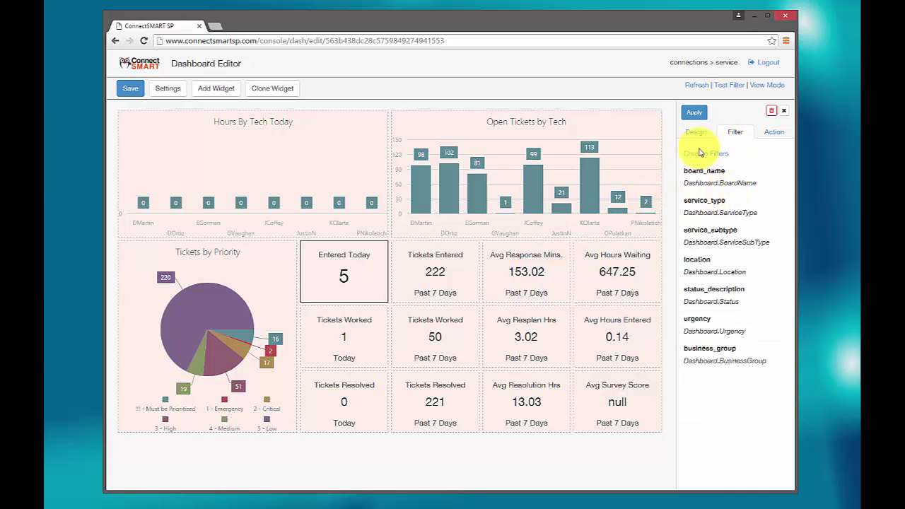
{"action": "left_click", "coordinate": [704, 153]}
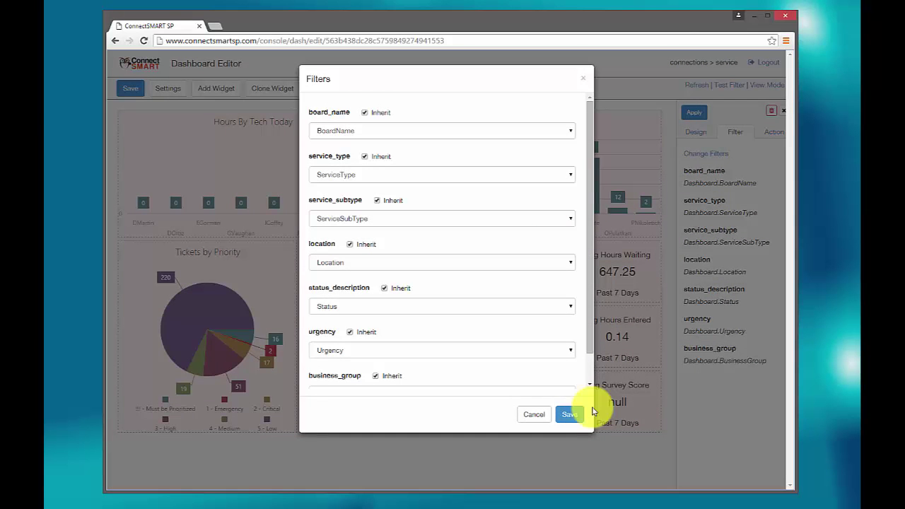